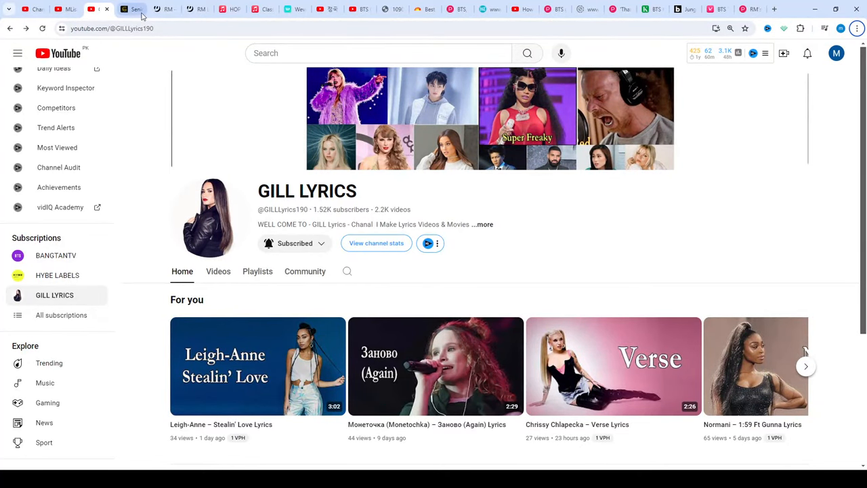
Switch to the gilllyrics.com tab and scroll past the header image to the 'Album on S3*' and 'Delija Lyrics' headings.
{"action": "left_click", "coordinate": [125, 9]}
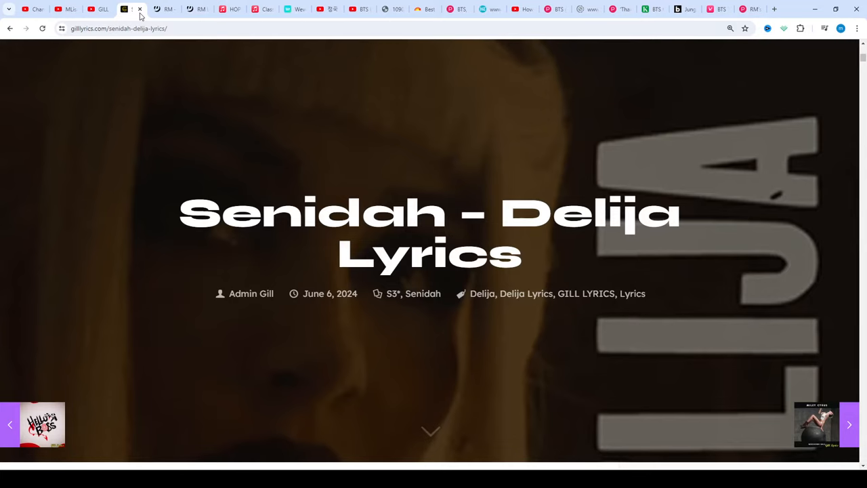
{"action": "scroll", "scroll_direction": "down", "scroll_amount": 3}
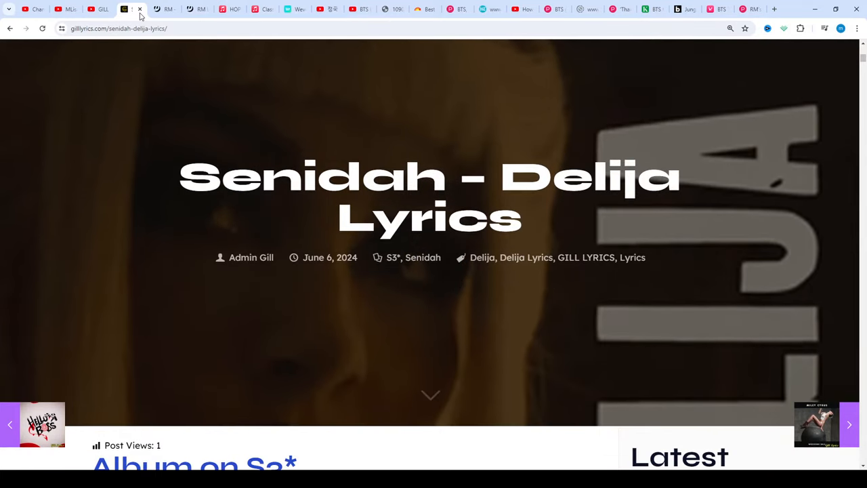
{"action": "scroll", "scroll_direction": "down", "scroll_amount": 3}
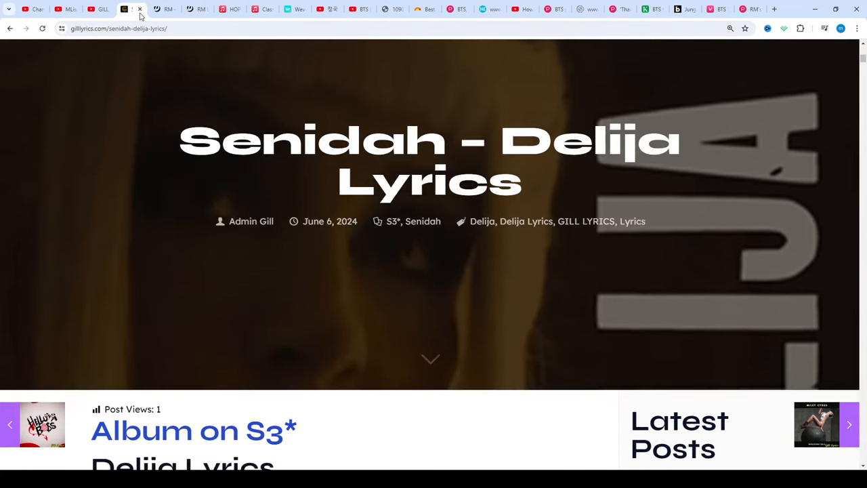
{"action": "scroll", "scroll_direction": "down", "scroll_amount": 3}
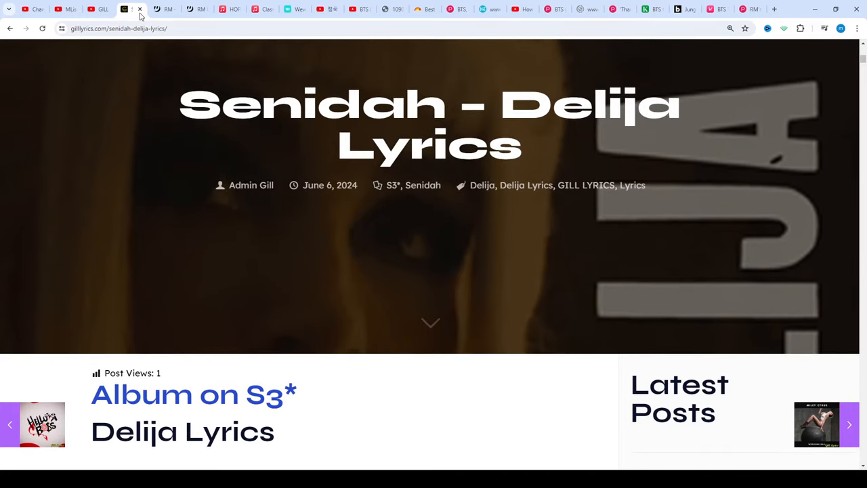
{"action": "scroll", "scroll_direction": "down", "scroll_amount": 3}
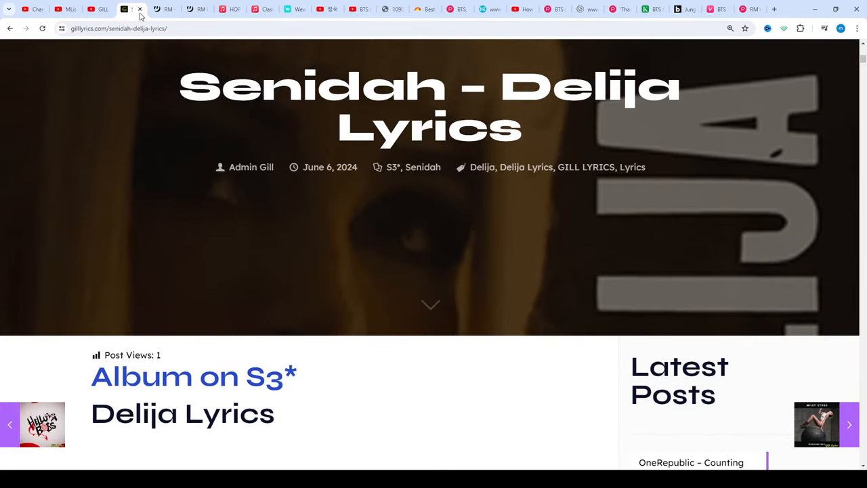
{"action": "scroll", "scroll_direction": "down", "scroll_amount": 3}
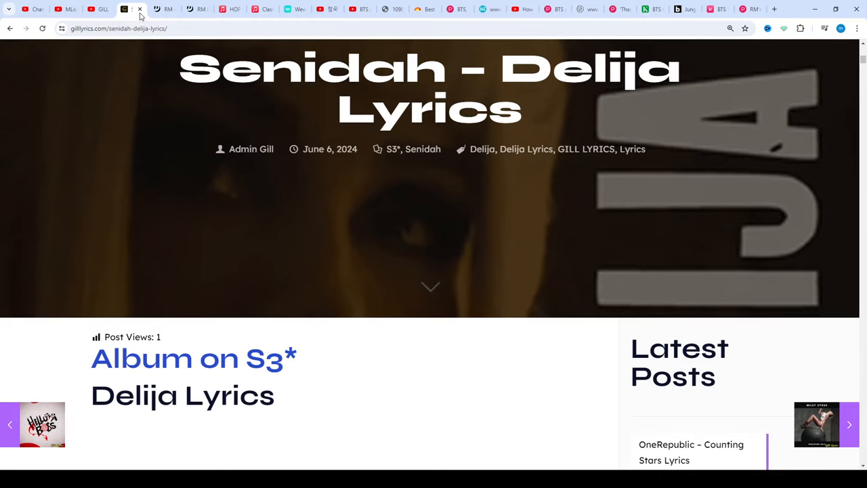
Scroll down through the first verse of the Delija lyrics until the Refren heading comes into view.
{"action": "scroll", "scroll_direction": "down", "scroll_amount": 3}
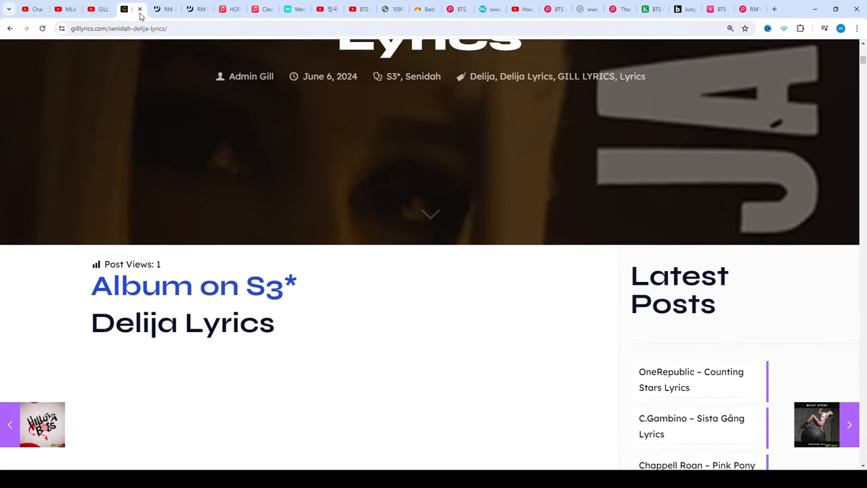
{"action": "scroll", "scroll_direction": "down", "scroll_amount": 3}
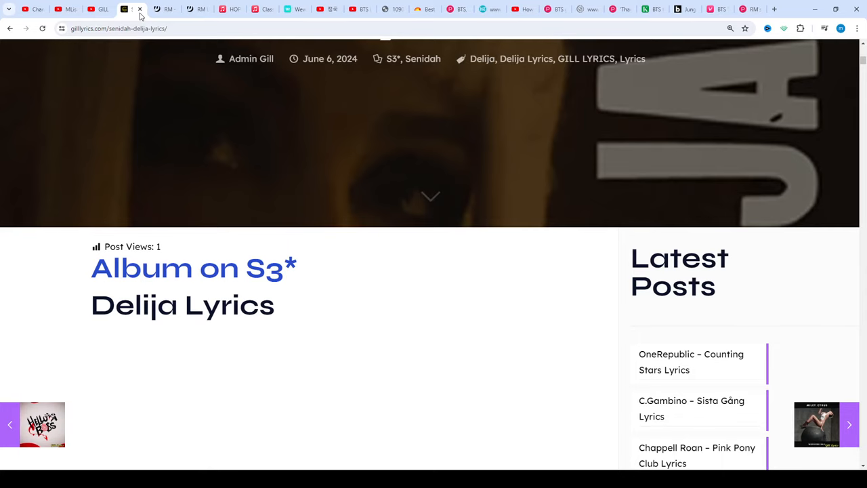
{"action": "scroll", "scroll_direction": "down", "scroll_amount": 3}
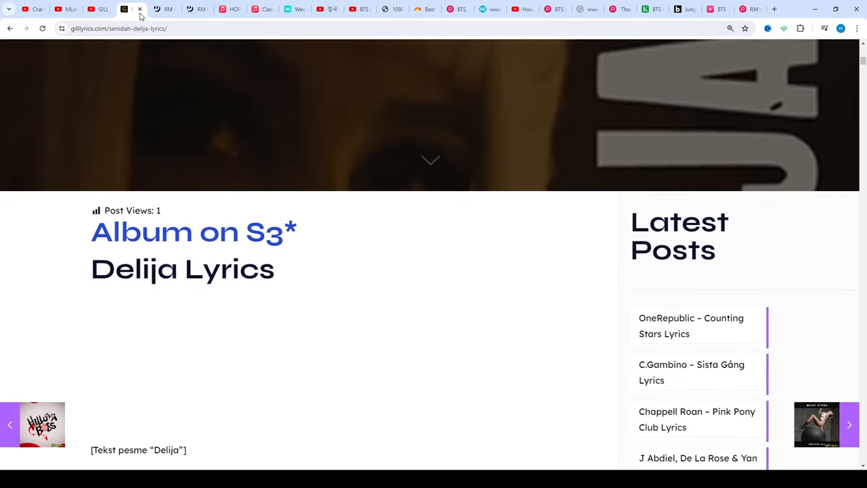
{"action": "scroll", "scroll_direction": "down", "scroll_amount": 3}
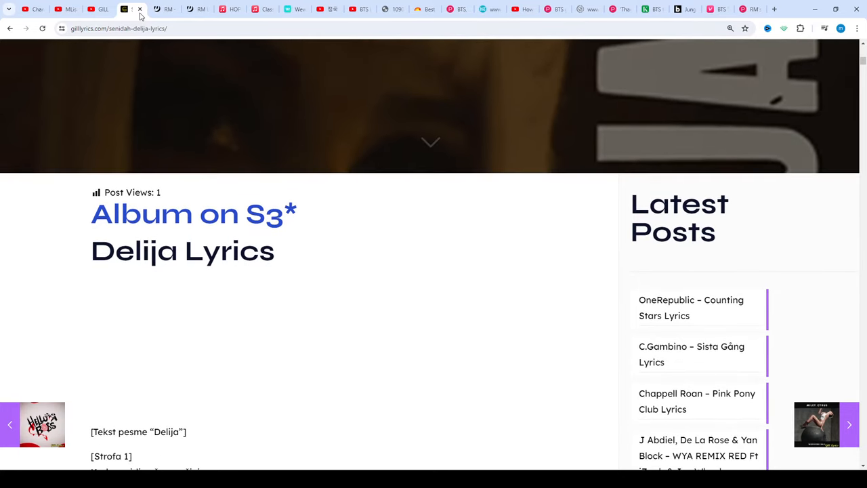
{"action": "scroll", "scroll_direction": "down", "scroll_amount": 3}
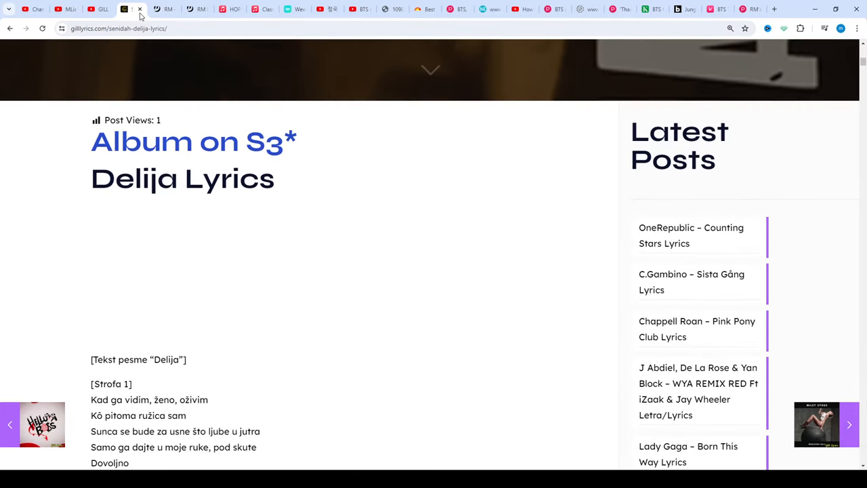
{"action": "scroll", "scroll_direction": "down", "scroll_amount": 3}
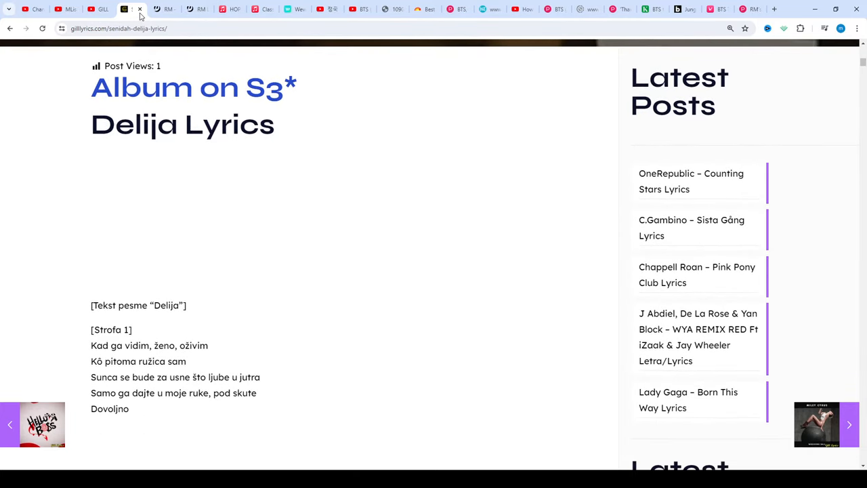
{"action": "scroll", "scroll_direction": "down", "scroll_amount": 3}
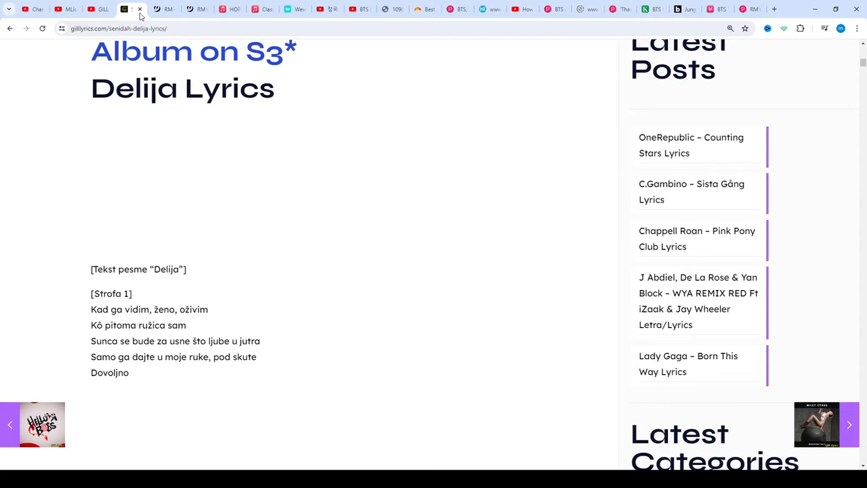
{"action": "scroll", "scroll_direction": "down", "scroll_amount": 3}
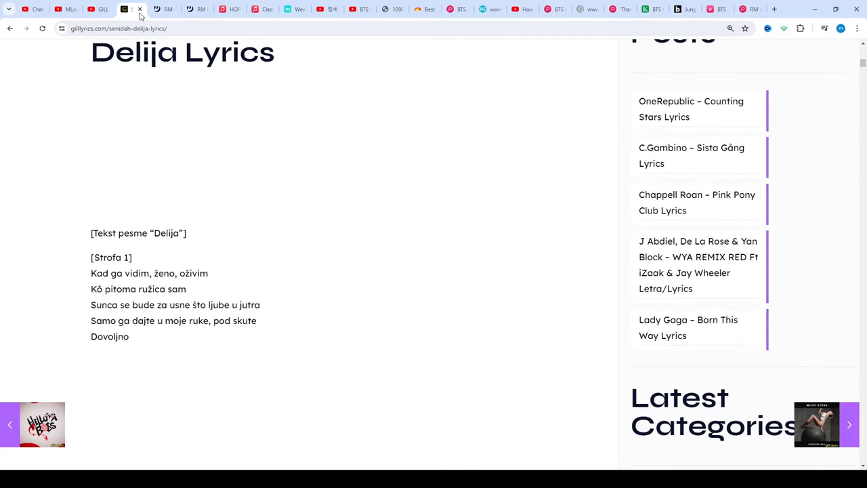
{"action": "scroll", "scroll_direction": "down", "scroll_amount": 3}
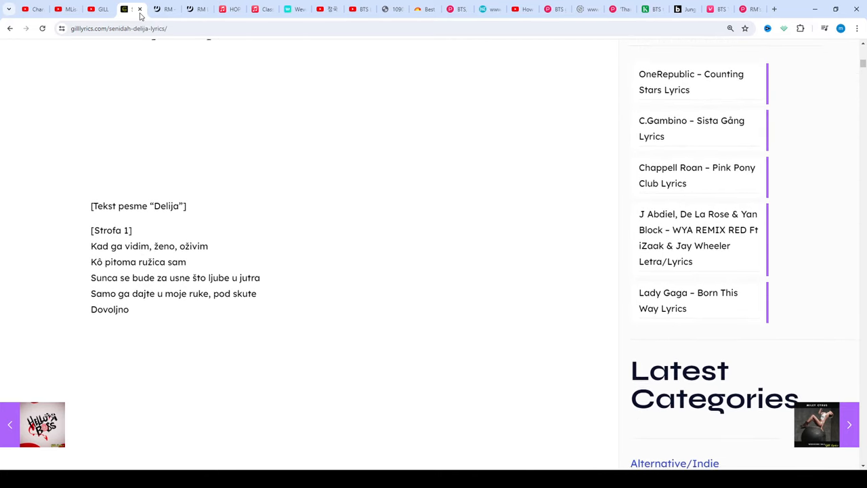
{"action": "scroll", "scroll_direction": "down", "scroll_amount": 3}
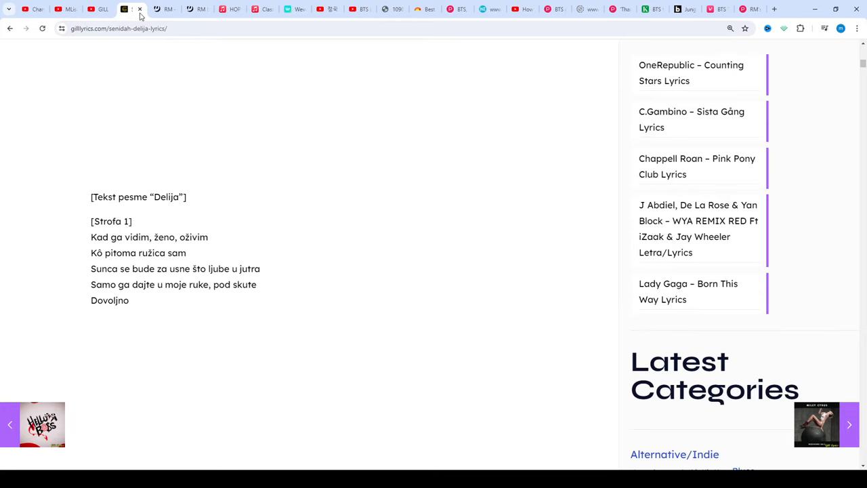
{"action": "scroll", "scroll_direction": "down", "scroll_amount": 3}
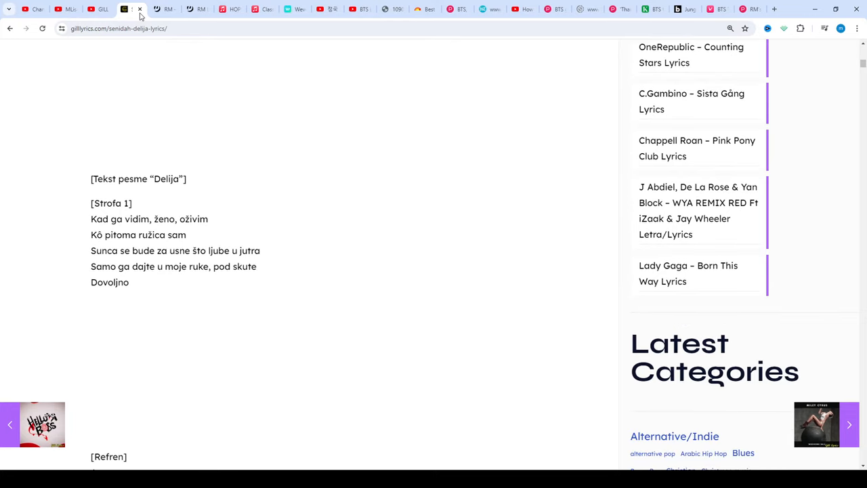
Scroll down through the chorus and into the second verse of the Delija lyrics.
{"action": "scroll", "scroll_direction": "down", "scroll_amount": 3}
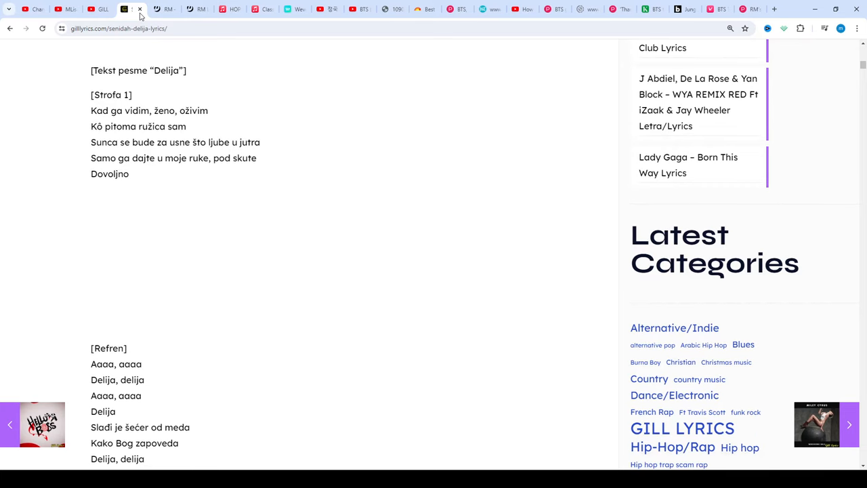
{"action": "scroll", "scroll_direction": "down", "scroll_amount": 3}
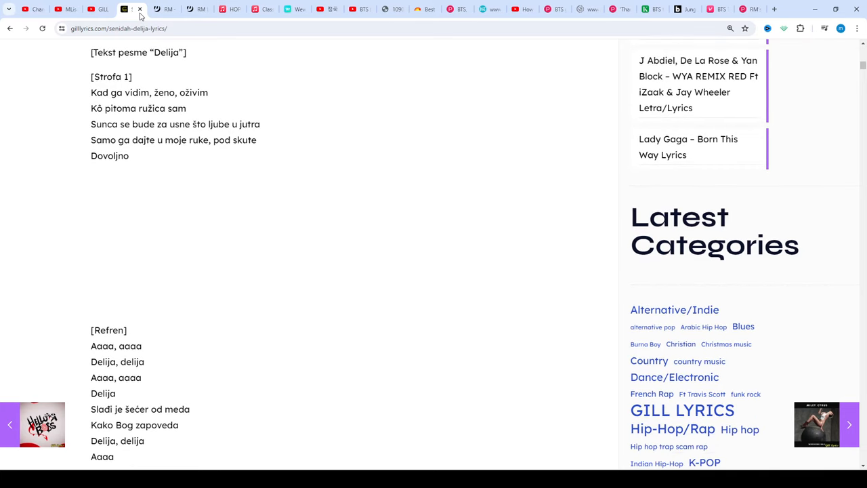
{"action": "scroll", "scroll_direction": "down", "scroll_amount": 3}
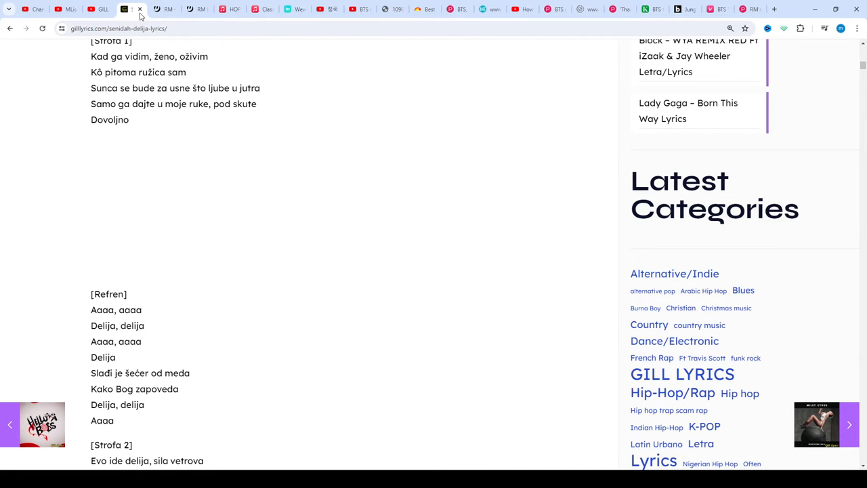
{"action": "scroll", "scroll_direction": "down", "scroll_amount": 3}
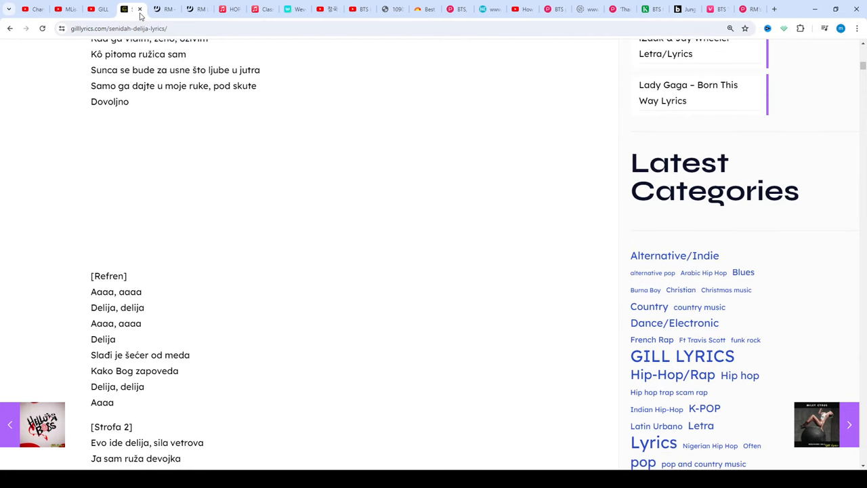
{"action": "scroll", "scroll_direction": "down", "scroll_amount": 3}
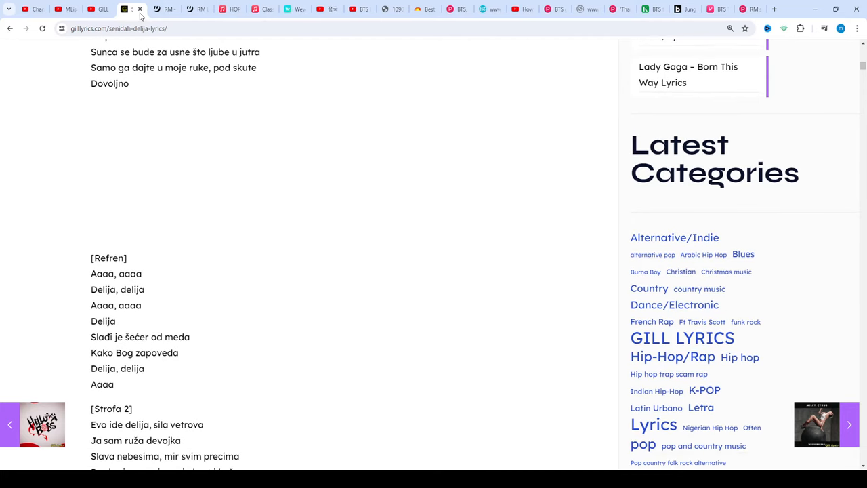
{"action": "scroll", "scroll_direction": "down", "scroll_amount": 3}
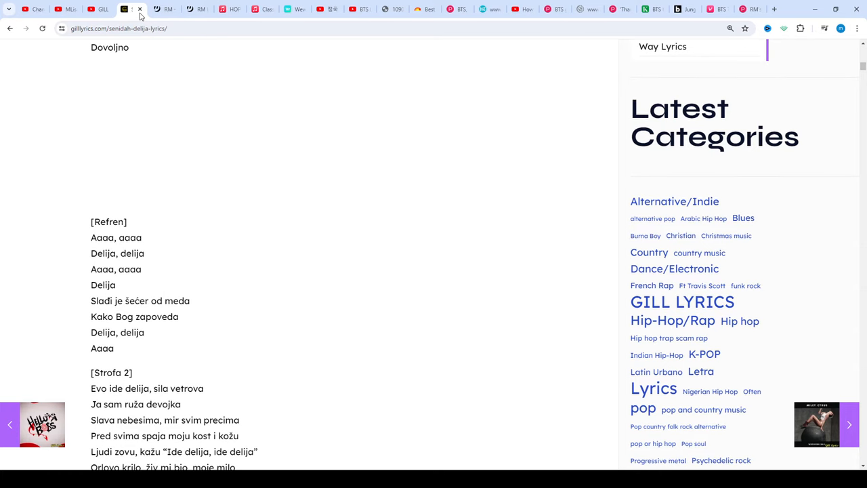
{"action": "scroll", "scroll_direction": "down", "scroll_amount": 3}
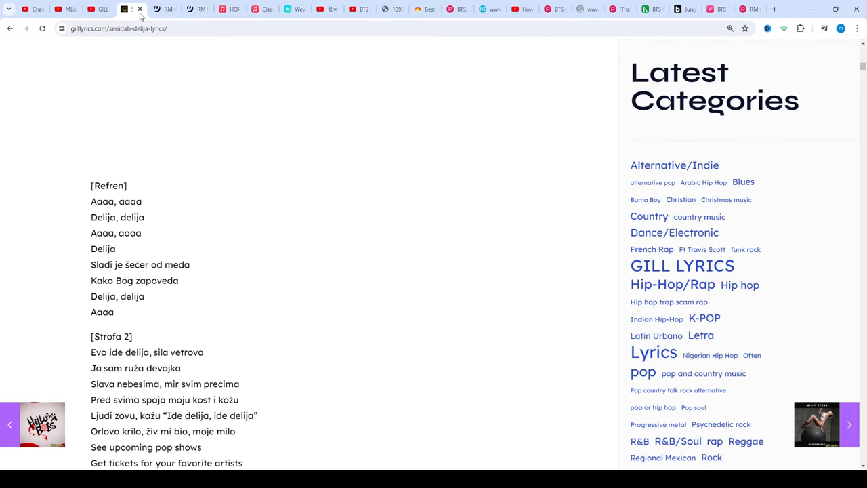
{"action": "scroll", "scroll_direction": "down", "scroll_amount": 3}
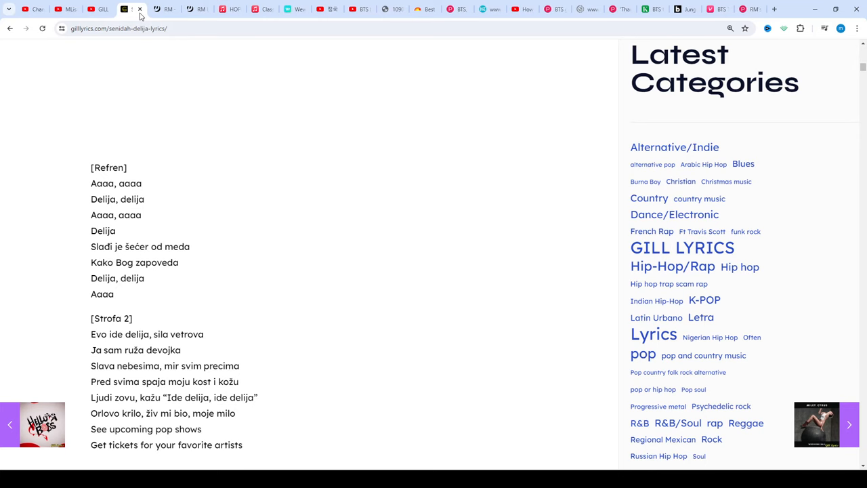
{"action": "scroll", "scroll_direction": "down", "scroll_amount": 3}
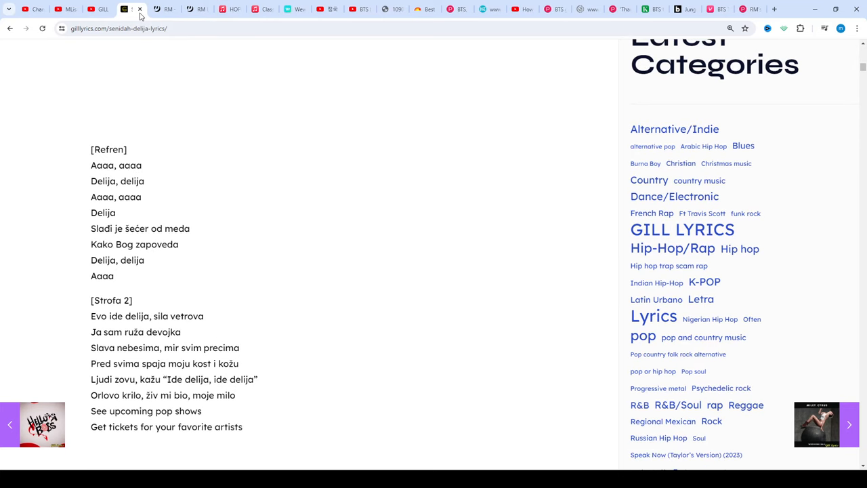
{"action": "scroll", "scroll_direction": "down", "scroll_amount": 3}
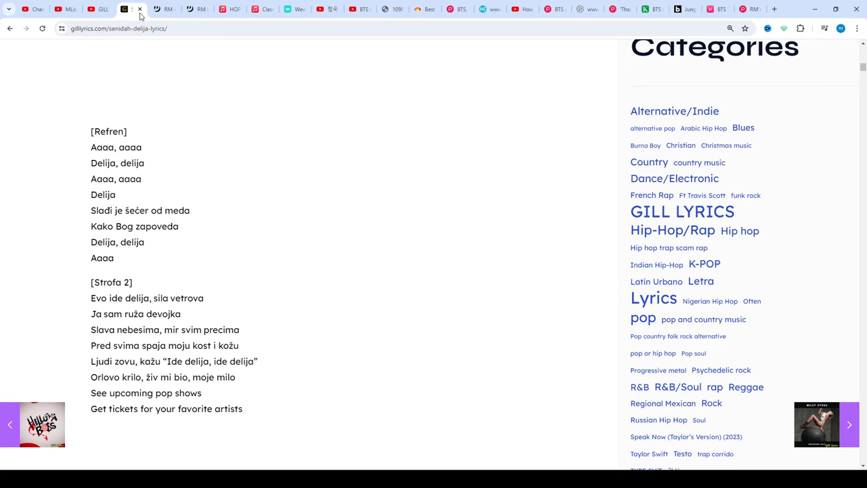
Scroll past the end of the second verse to the chorus lines that follow.
{"action": "scroll", "scroll_direction": "down", "scroll_amount": 3}
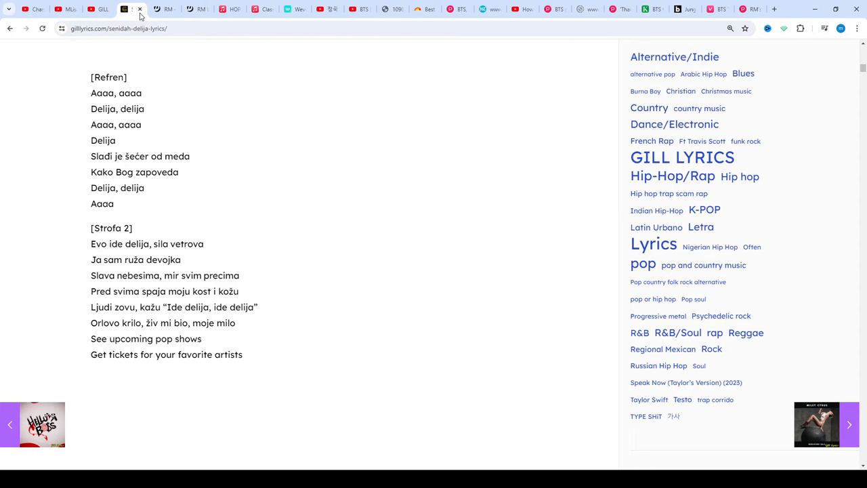
{"action": "scroll", "scroll_direction": "down", "scroll_amount": 3}
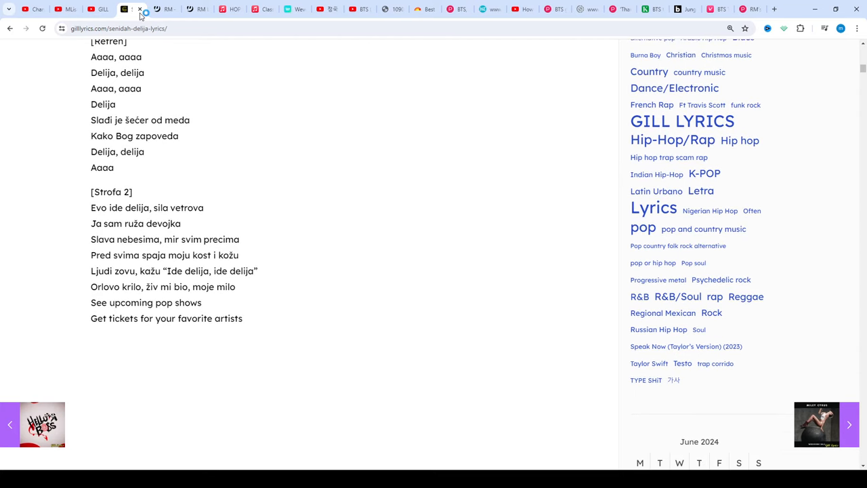
{"action": "scroll", "scroll_direction": "down", "scroll_amount": 3}
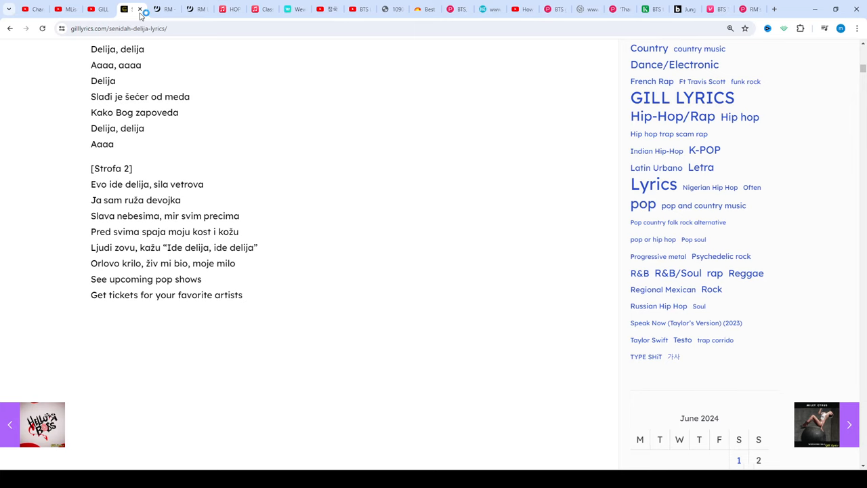
{"action": "scroll", "scroll_direction": "down", "scroll_amount": 3}
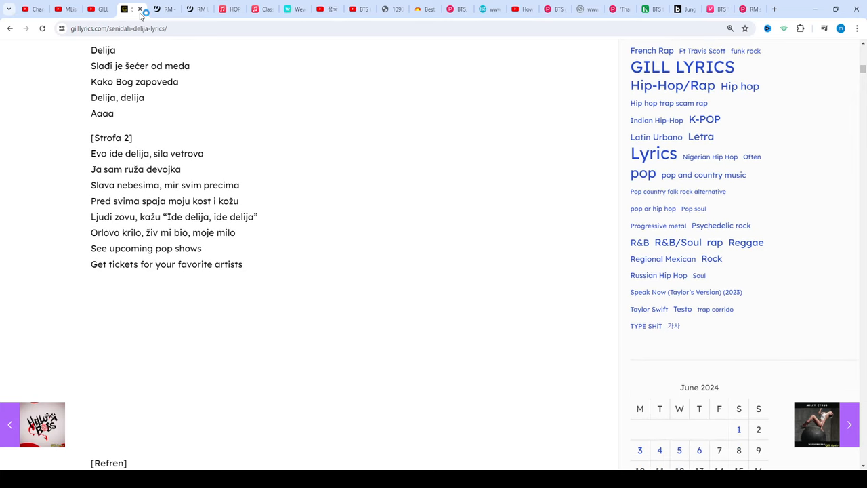
{"action": "scroll", "scroll_direction": "down", "scroll_amount": 3}
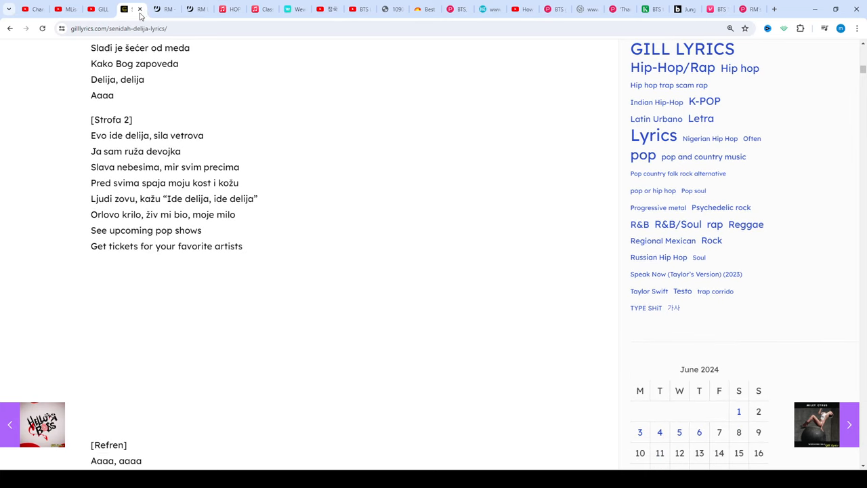
{"action": "scroll", "scroll_direction": "down", "scroll_amount": 3}
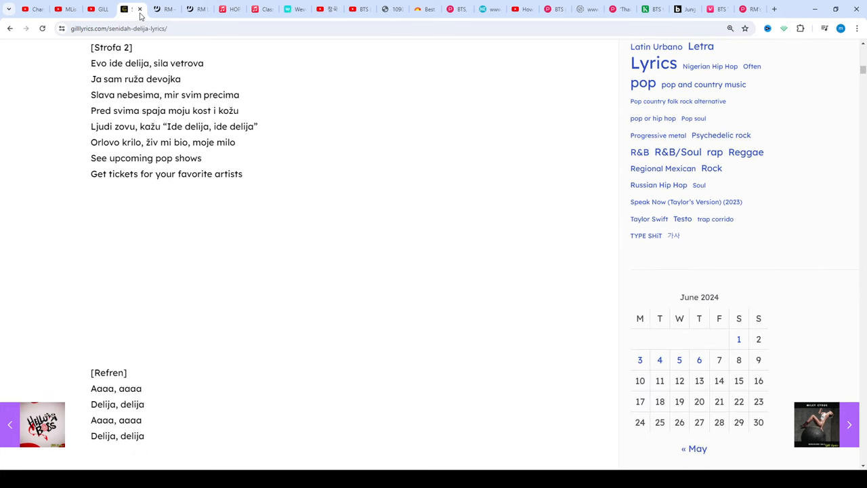
{"action": "scroll", "scroll_direction": "down", "scroll_amount": 3}
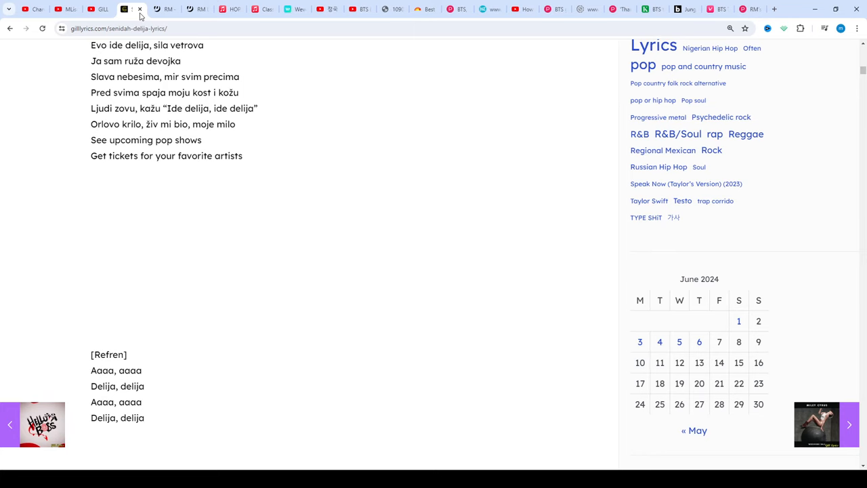
{"action": "scroll", "scroll_direction": "down", "scroll_amount": 3}
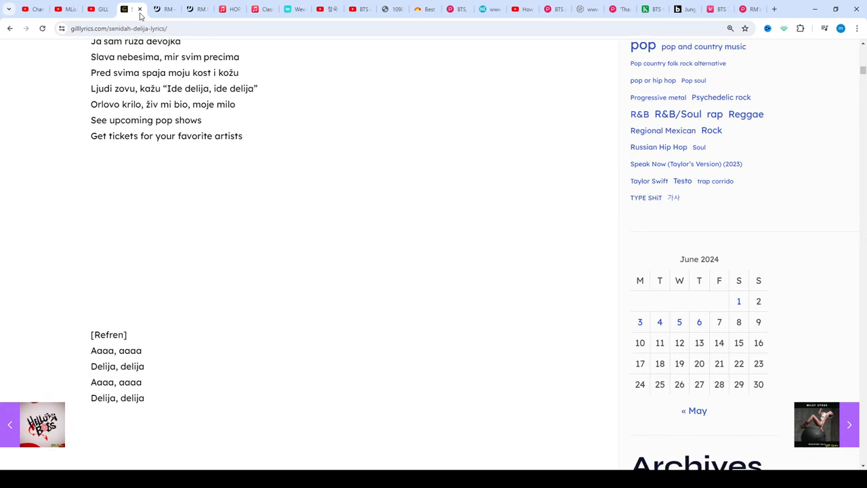
{"action": "scroll", "scroll_direction": "down", "scroll_amount": 3}
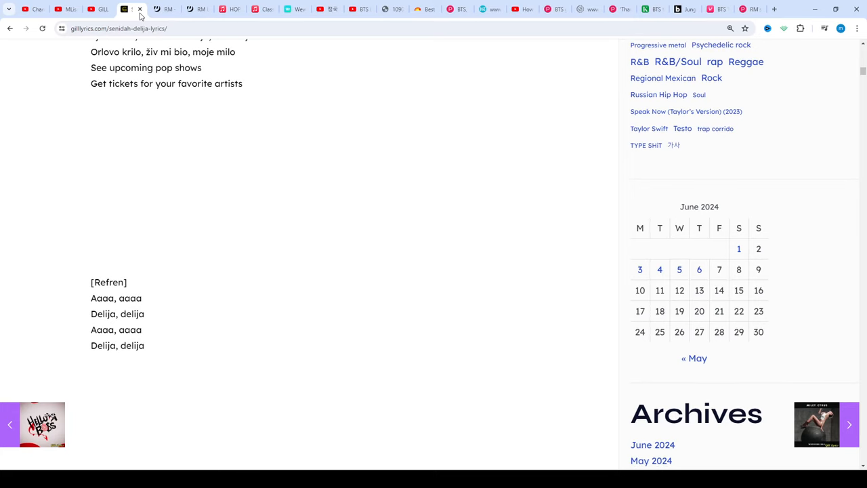
{"action": "scroll", "scroll_direction": "down", "scroll_amount": 3}
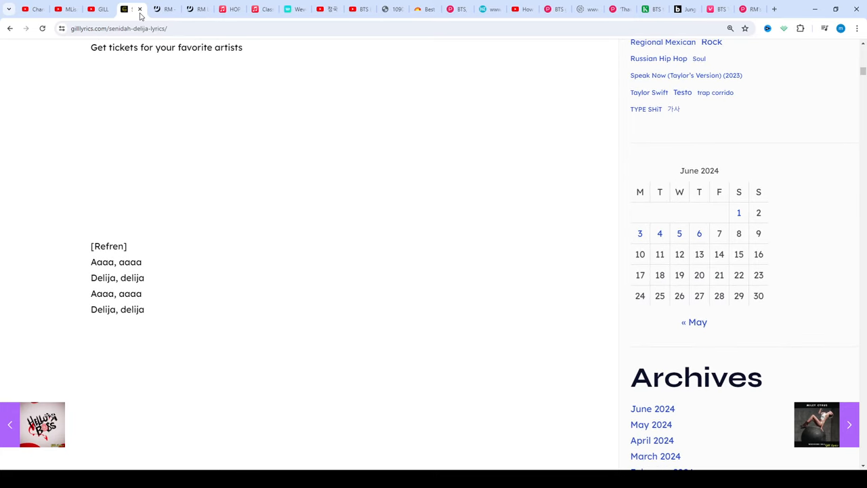
Scroll down past the instrumental break and bridge toward the final chorus.
{"action": "scroll", "scroll_direction": "down", "scroll_amount": 3}
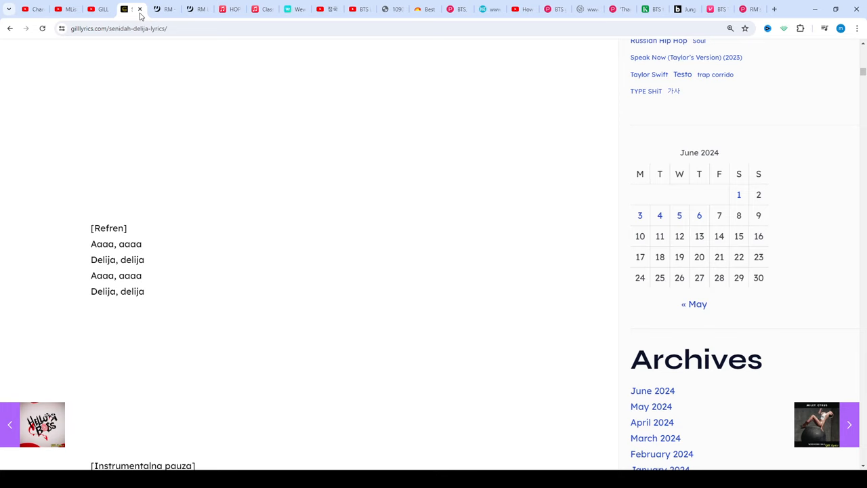
{"action": "scroll", "scroll_direction": "down", "scroll_amount": 3}
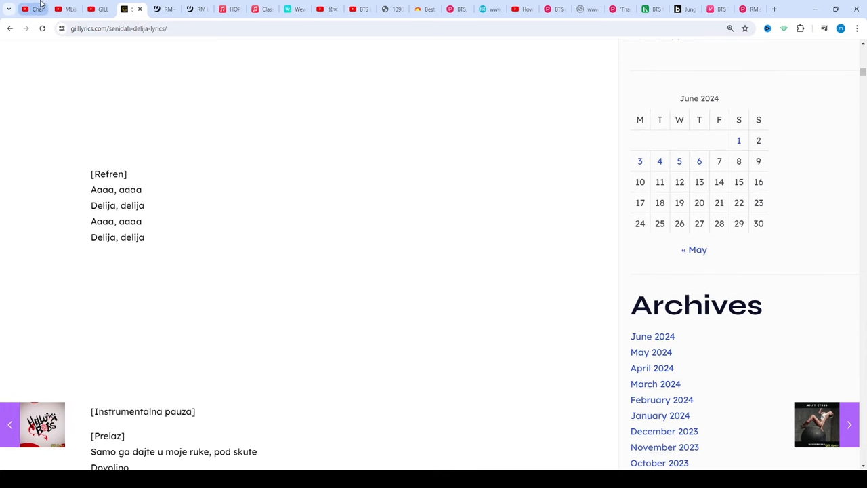
{"action": "scroll", "scroll_direction": "down", "scroll_amount": 3}
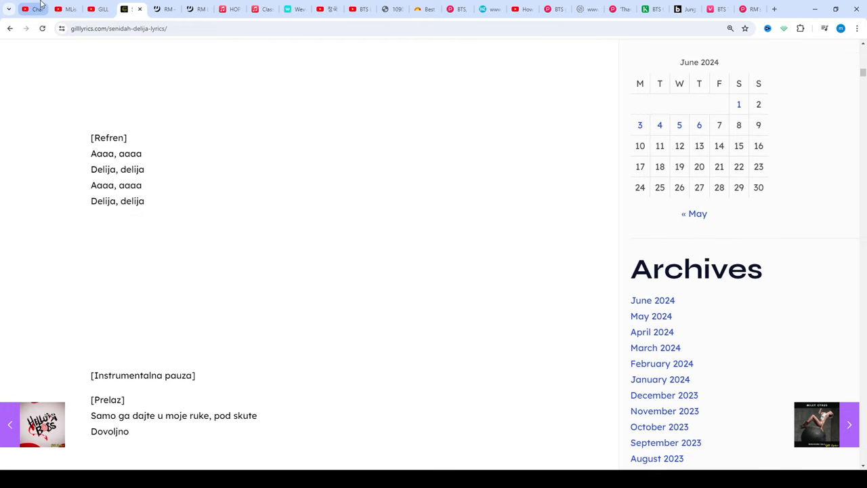
{"action": "scroll", "scroll_direction": "down", "scroll_amount": 3}
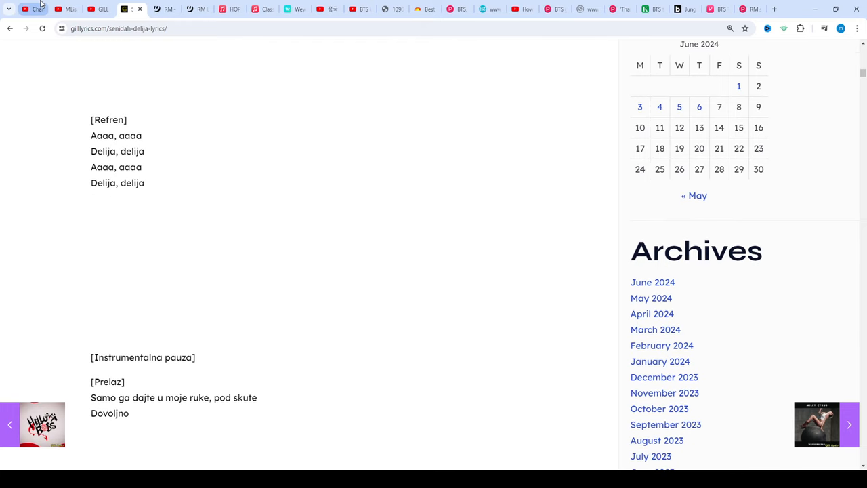
{"action": "scroll", "scroll_direction": "down", "scroll_amount": 3}
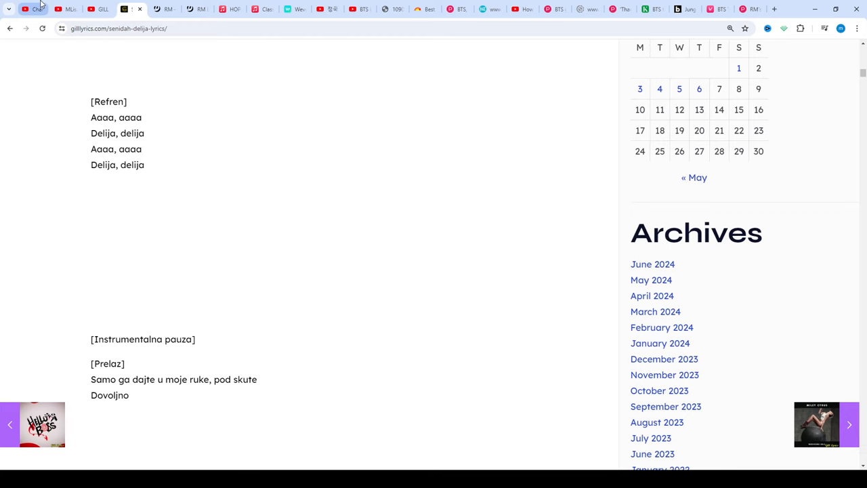
{"action": "scroll", "scroll_direction": "down", "scroll_amount": 3}
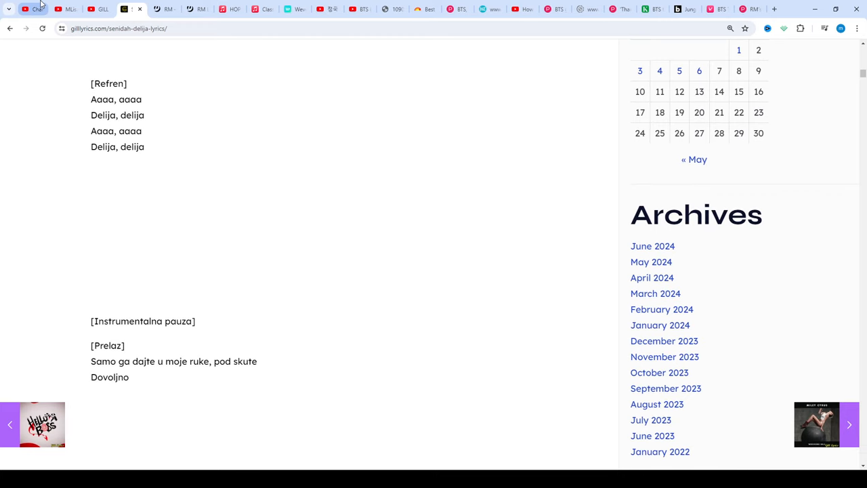
{"action": "scroll", "scroll_direction": "down", "scroll_amount": 3}
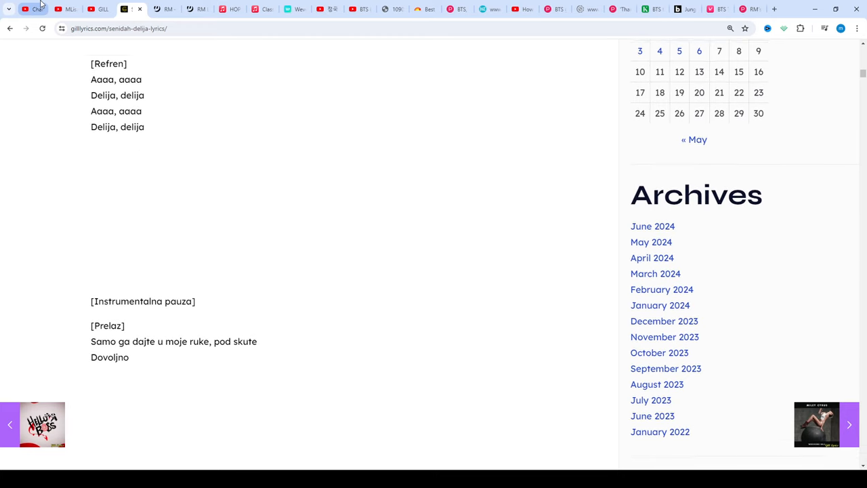
{"action": "scroll", "scroll_direction": "down", "scroll_amount": 3}
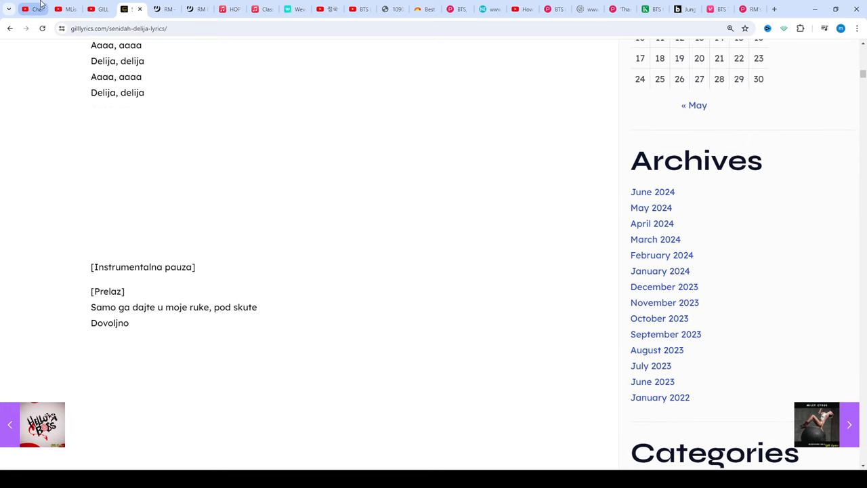
Scroll to the Završetak closing section and the Share bar showing 42 likes.
{"action": "scroll", "scroll_direction": "down", "scroll_amount": 3}
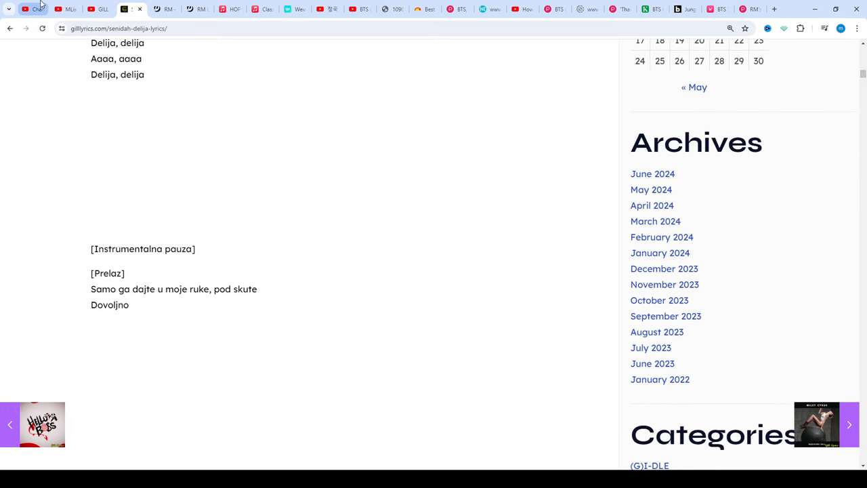
{"action": "scroll", "scroll_direction": "down", "scroll_amount": 3}
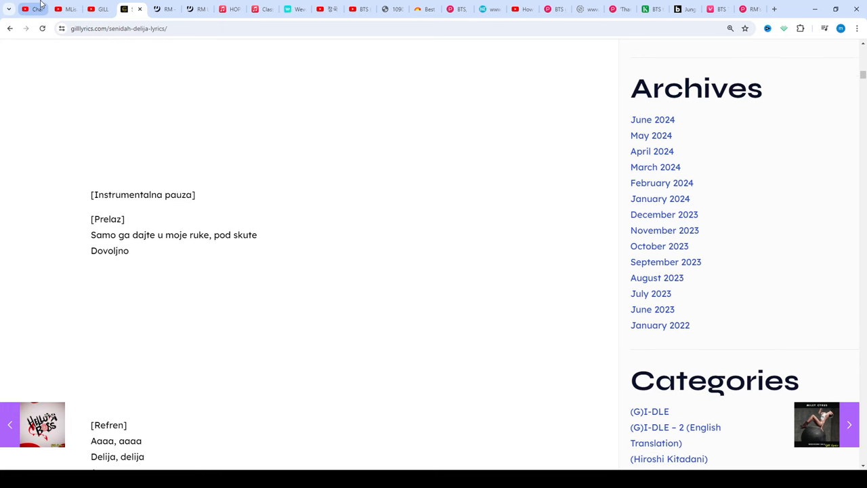
{"action": "scroll", "scroll_direction": "down", "scroll_amount": 3}
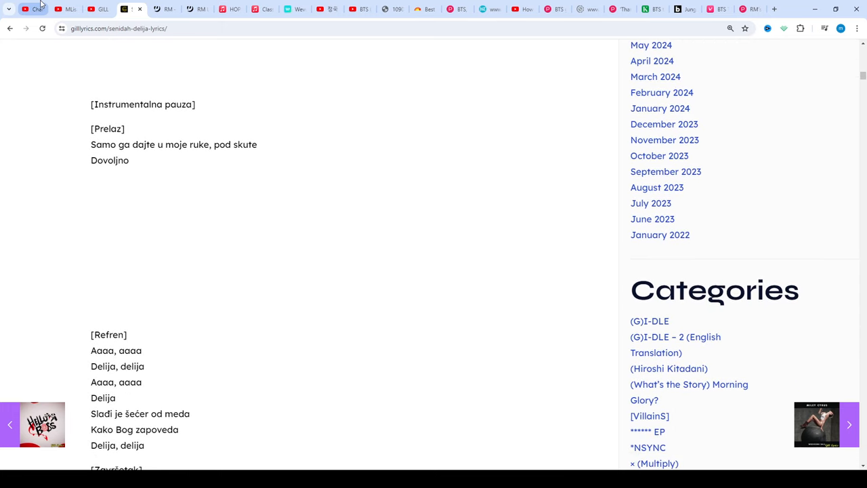
{"action": "scroll", "scroll_direction": "down", "scroll_amount": 3}
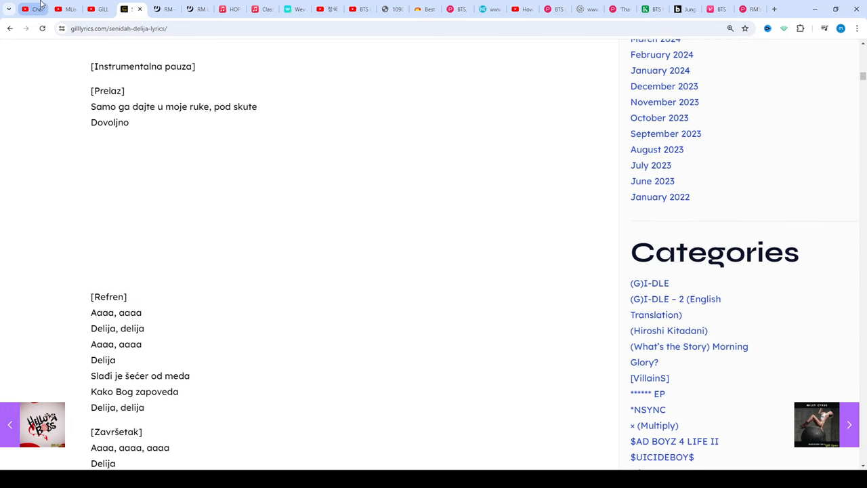
{"action": "scroll", "scroll_direction": "down", "scroll_amount": 3}
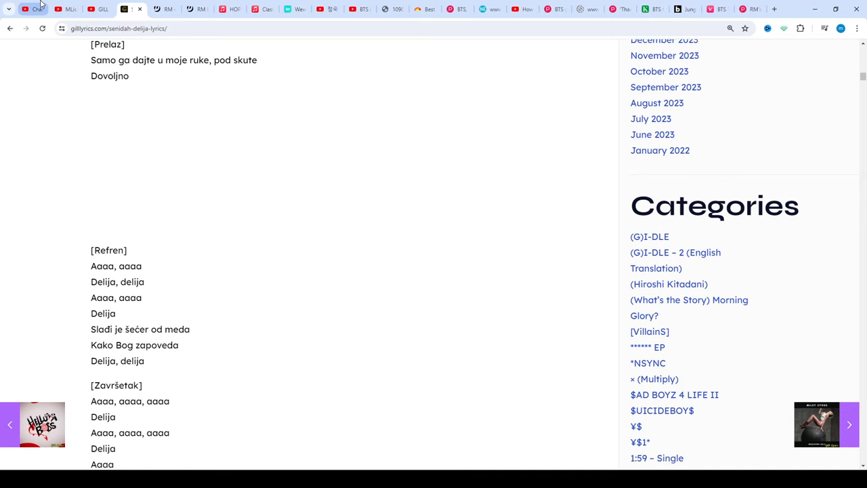
{"action": "scroll", "scroll_direction": "down", "scroll_amount": 3}
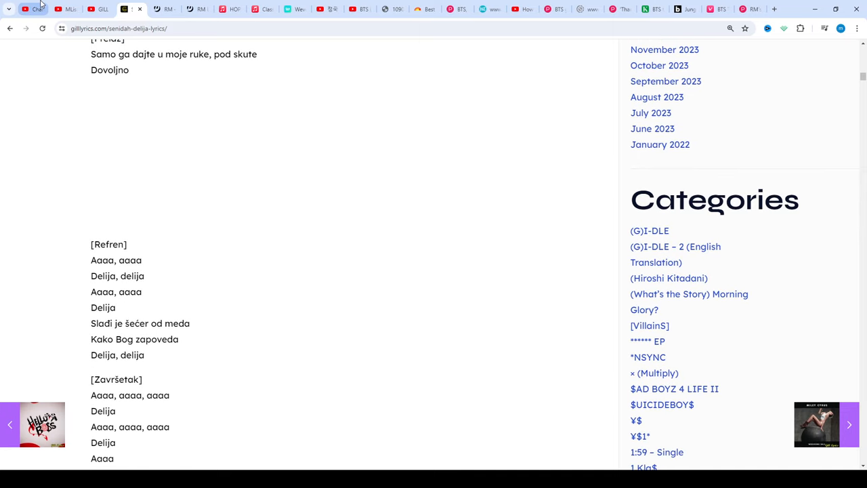
{"action": "scroll", "scroll_direction": "down", "scroll_amount": 3}
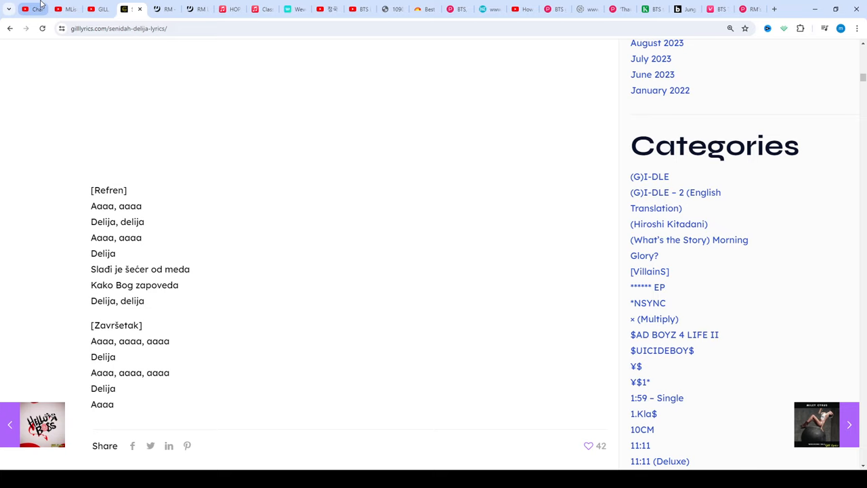